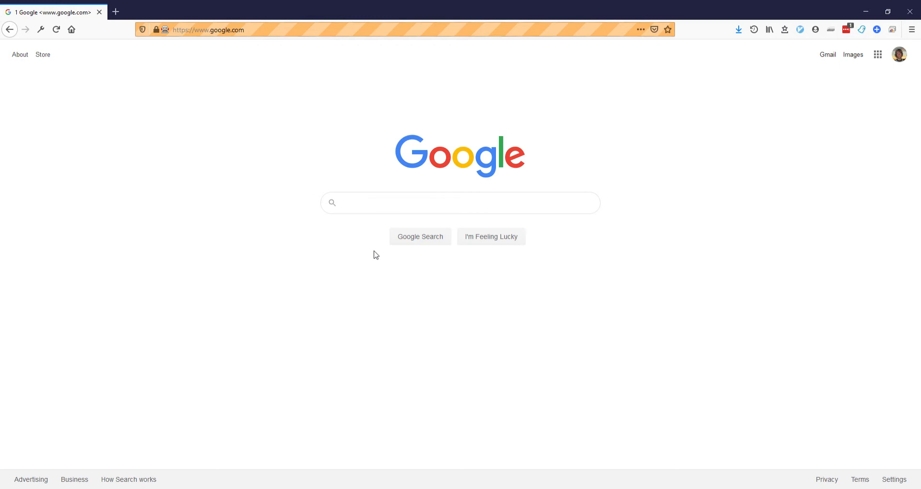
Search for the Hands-Free Coding blog and open 'Utter Command: Why I Rewrote My Entire Grammar'.
click(461, 202)
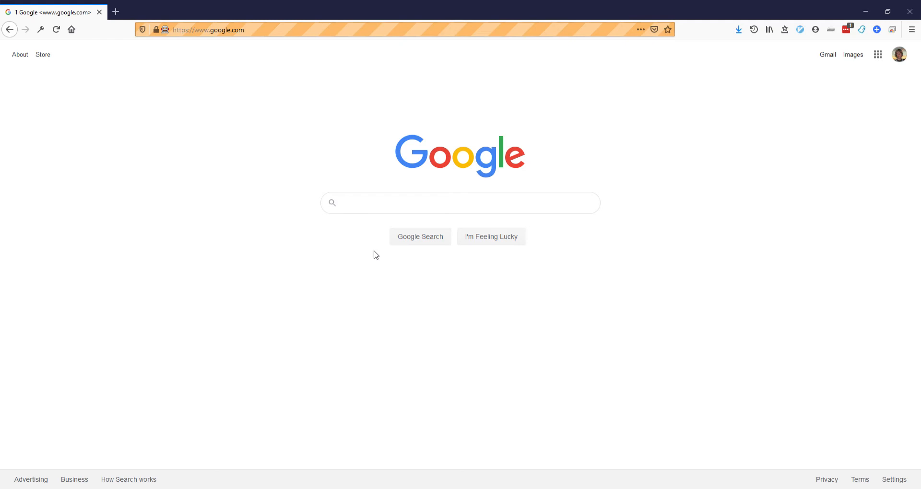
mouse_move(377, 255)
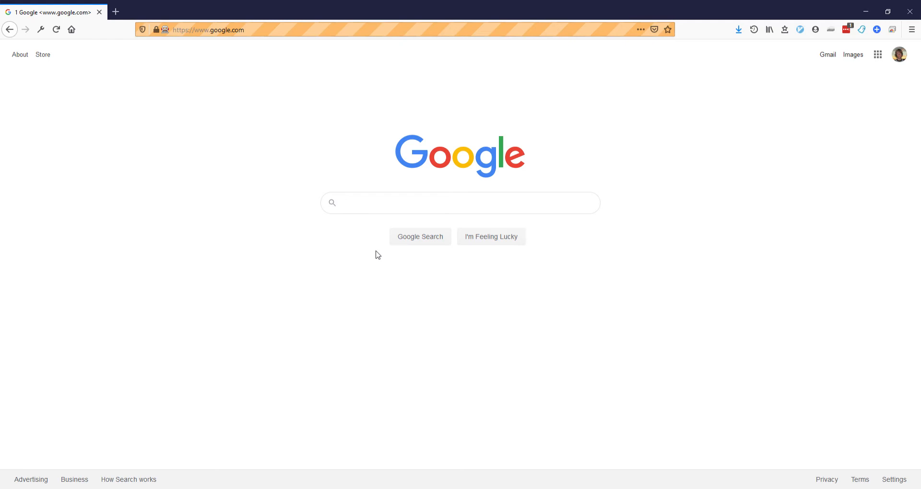
text(hands-free coding)
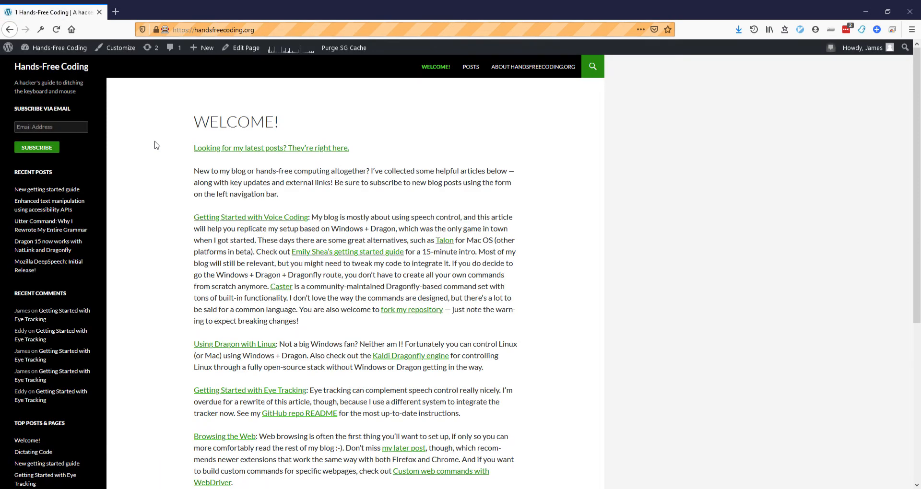
click(42, 225)
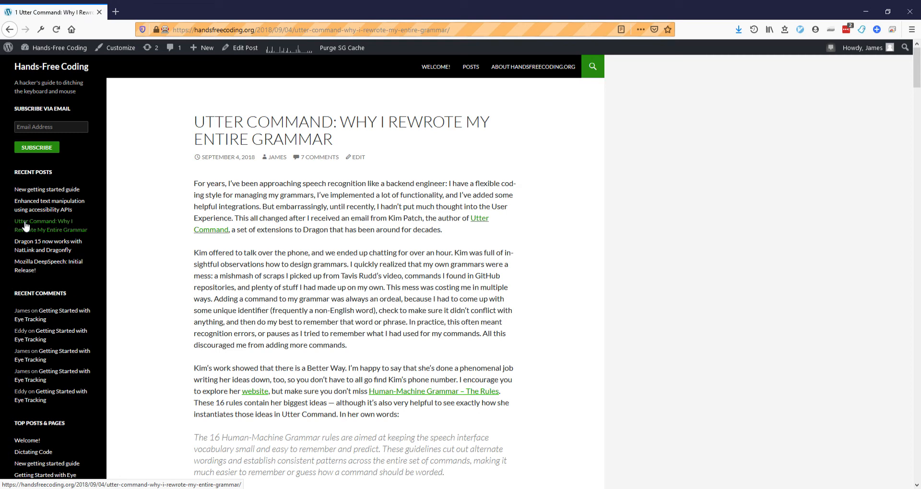
Test selection on 'speech' and 'backend engineer', then drag to open the post in the editor.
double_click(314, 183)
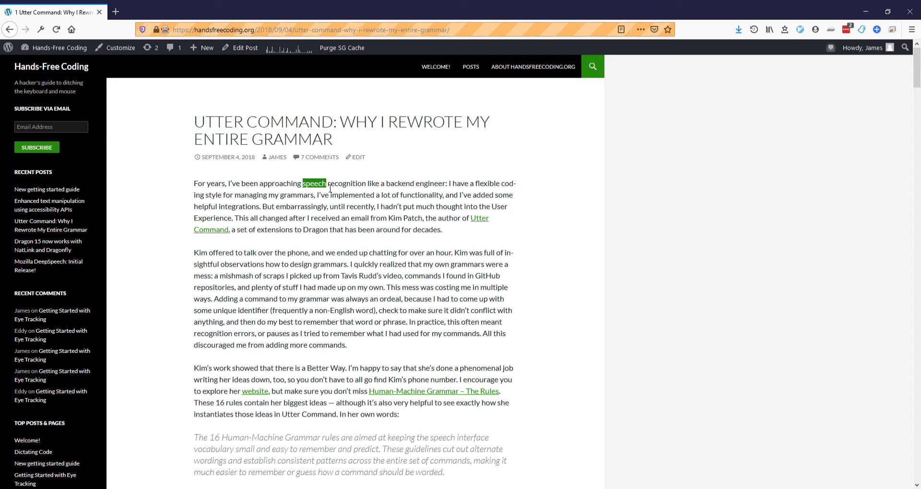
double_click(416, 183)
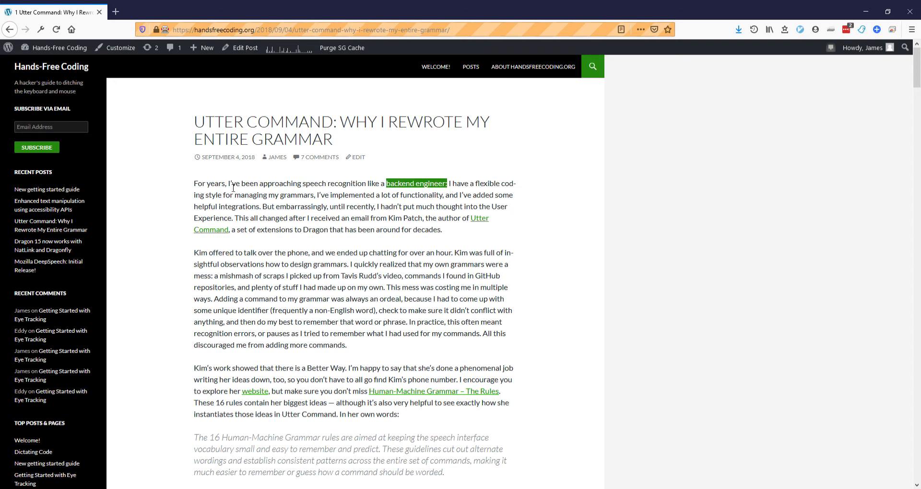
drag(230, 183, 259, 207)
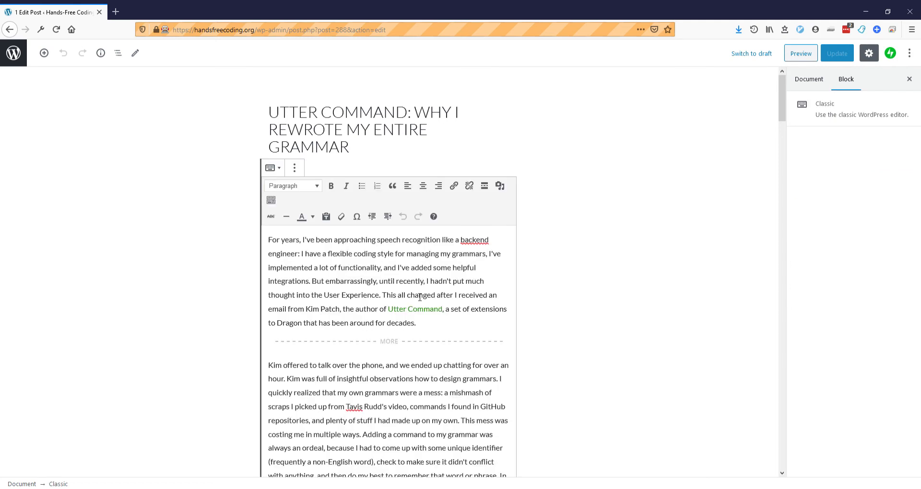
In the first paragraph, replace 'around' with 'available' and 'speech recognition' with 'voice control'.
click(415, 322)
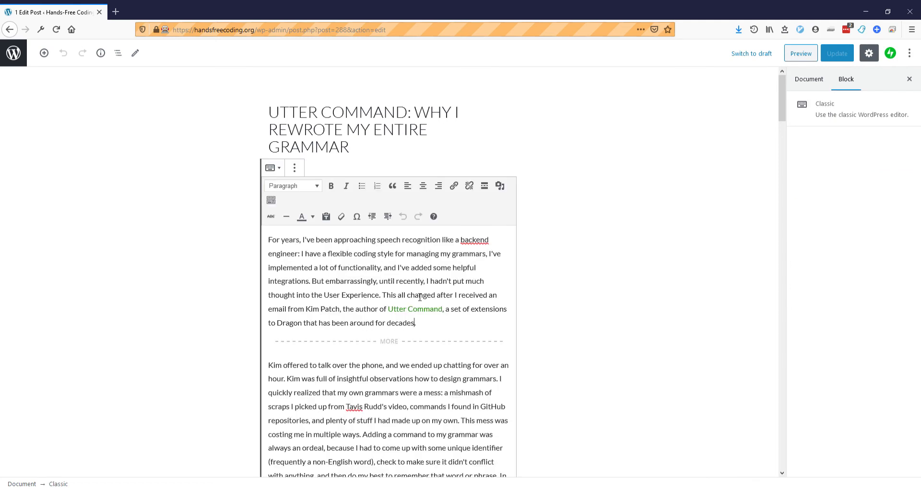
text(available)
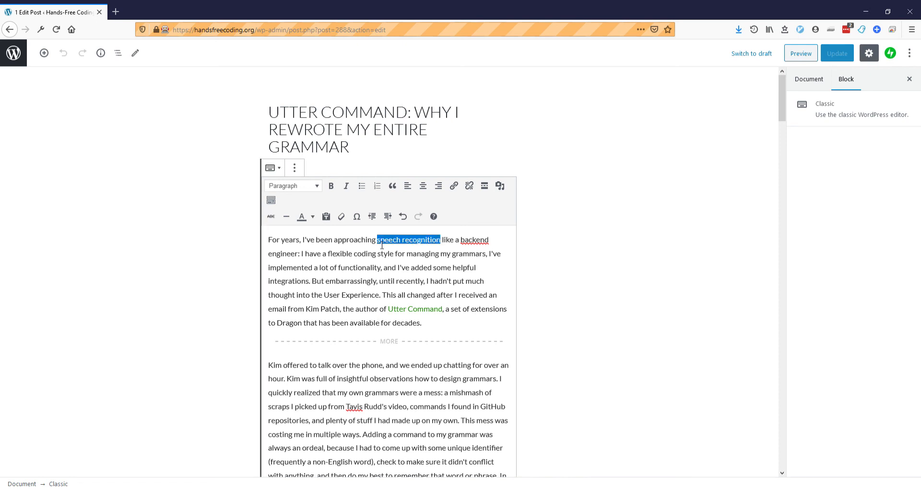
text(voice control)
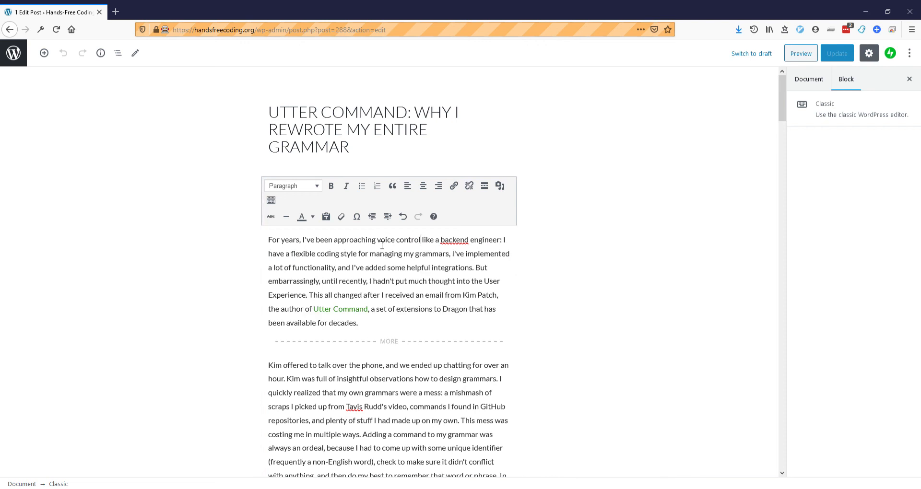